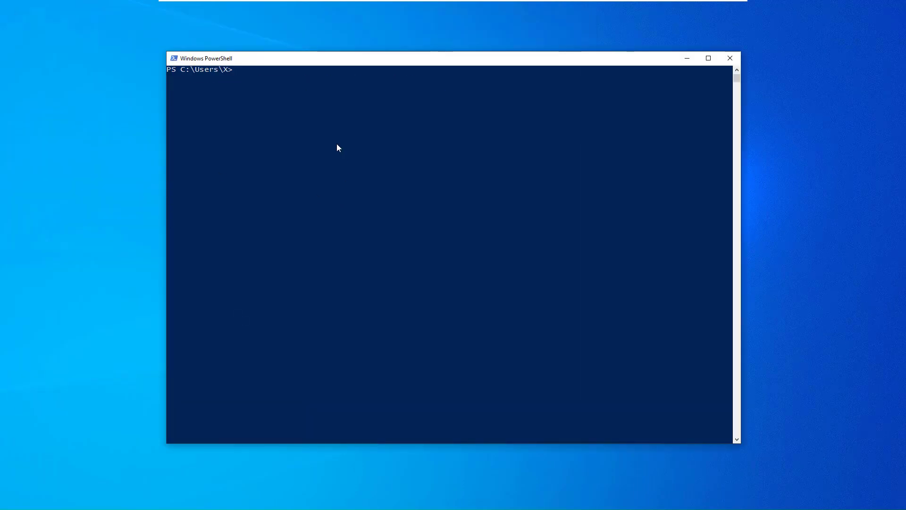
Step: In C:\DEV\myproj, initialize a cabal project named myproj with 'cabal init -p myproj'
{"action": "type", "text": "cd D"}
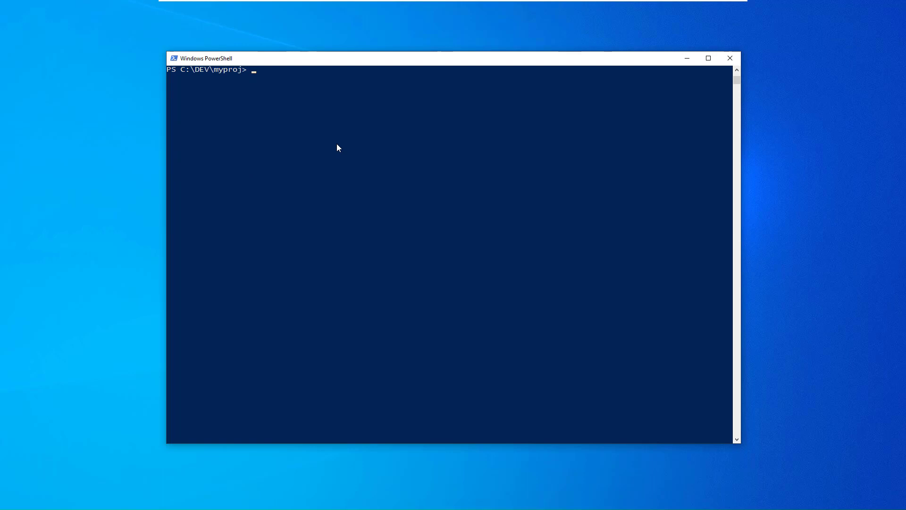
{"action": "type", "text": "cabal u"}
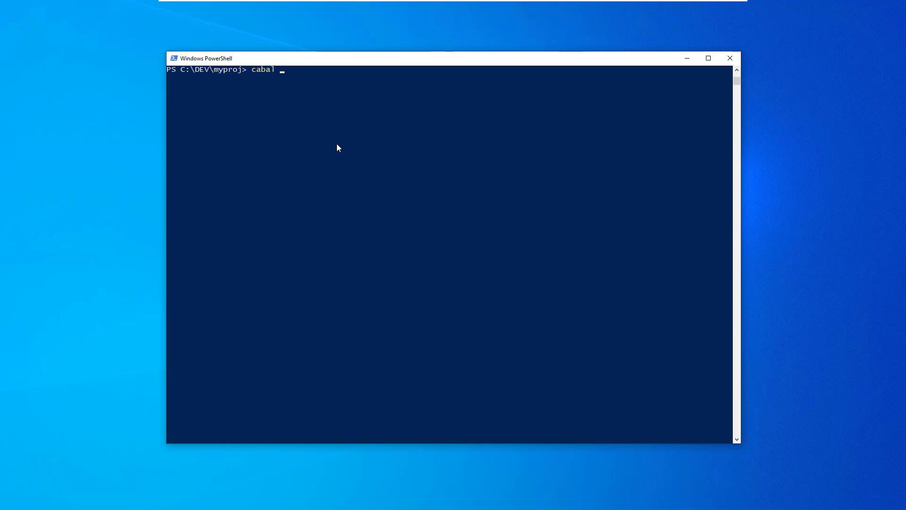
{"action": "type", "text": "in"}
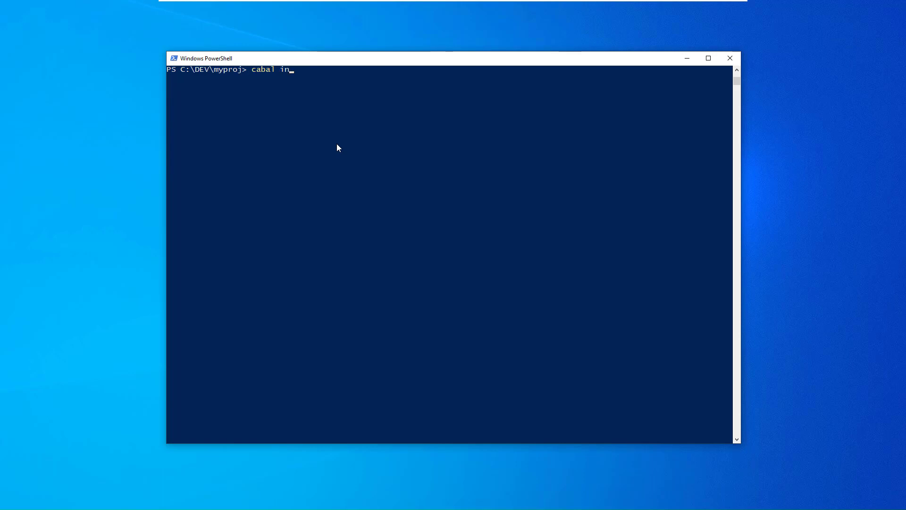
{"action": "type", "text": "it -p myproj"}
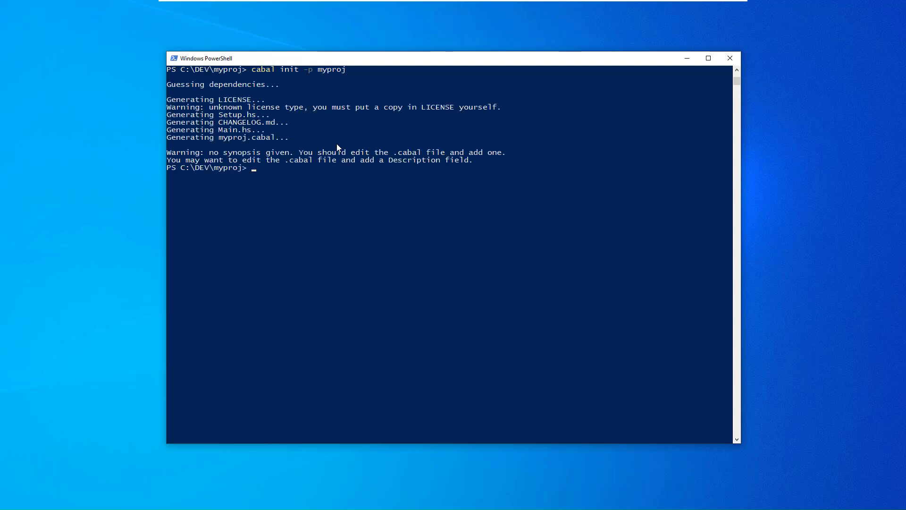
{"action": "type", "text": "code"}
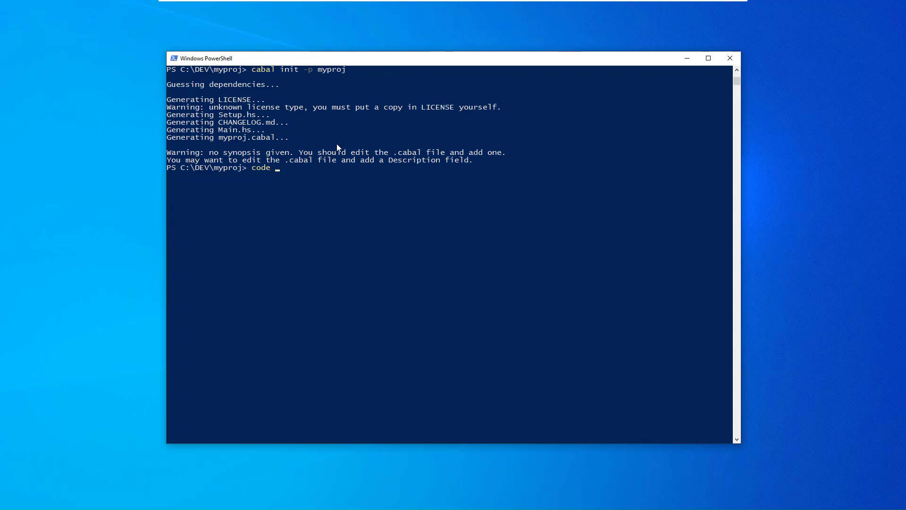
Step: Launch VS Code on the project folder with 'code .', then run 'cabal run myproj'
{"action": "key", "text": "Return"}
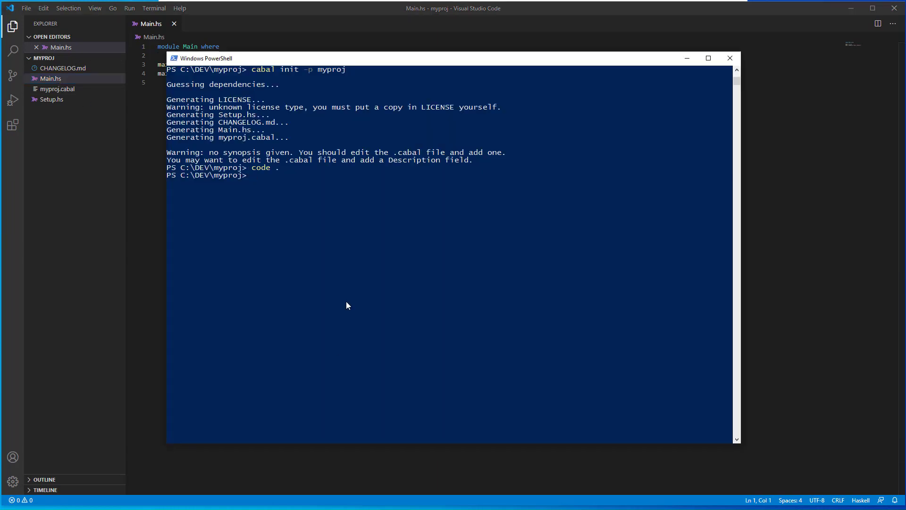
{"action": "type", "text": "cabal"}
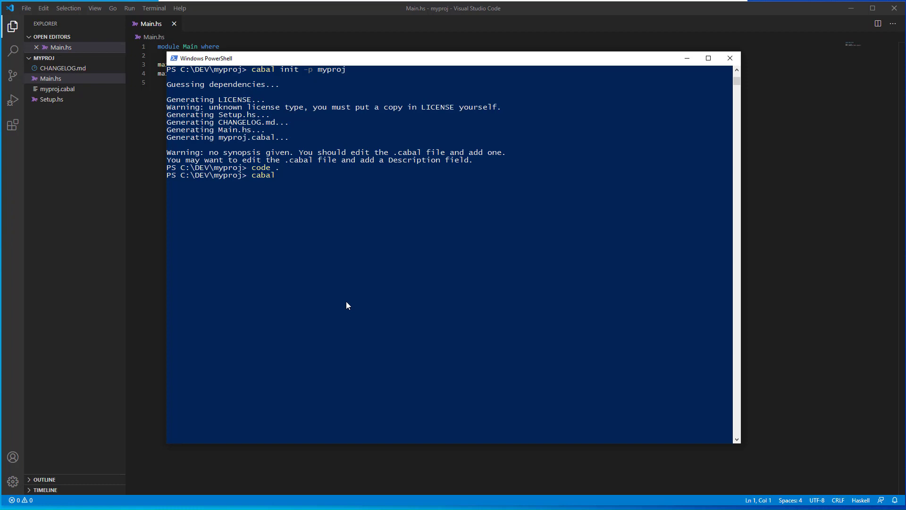
{"action": "type", "text": "run myproj"}
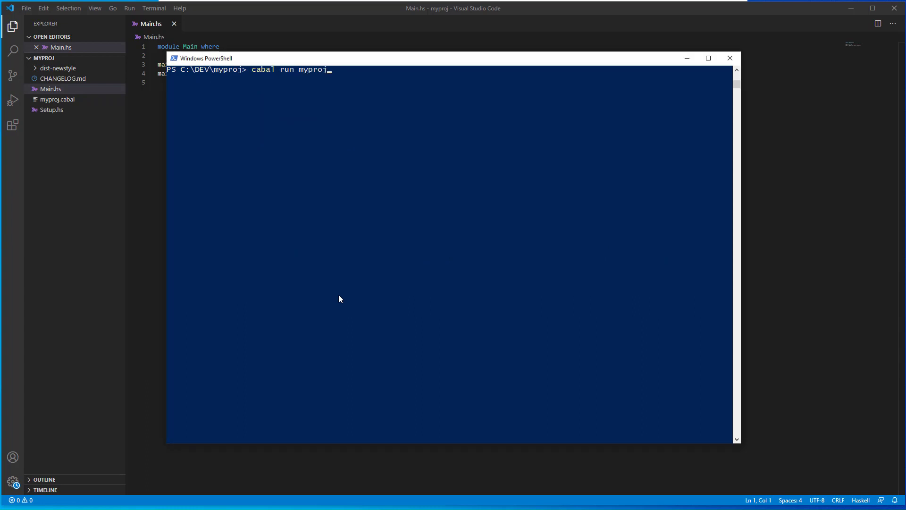
{"action": "key", "text": "Return"}
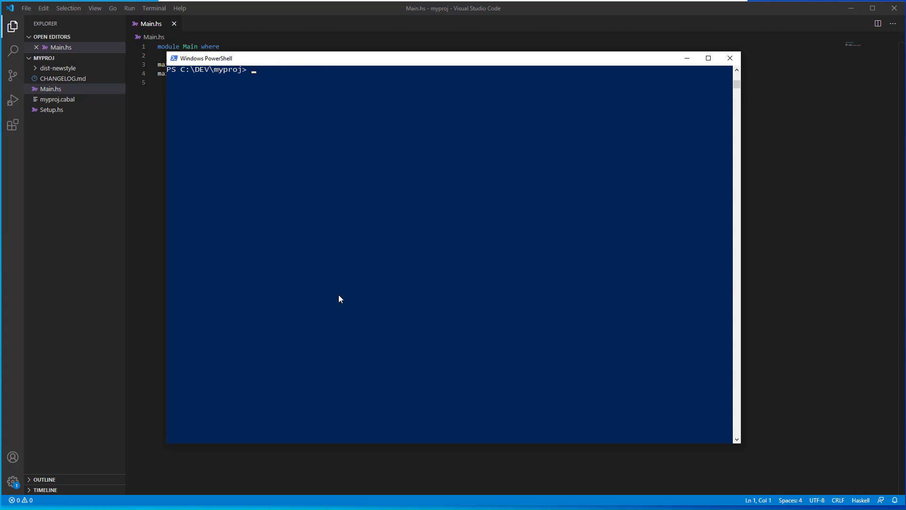
{"action": "mouse_move", "coordinate": [686, 59]}
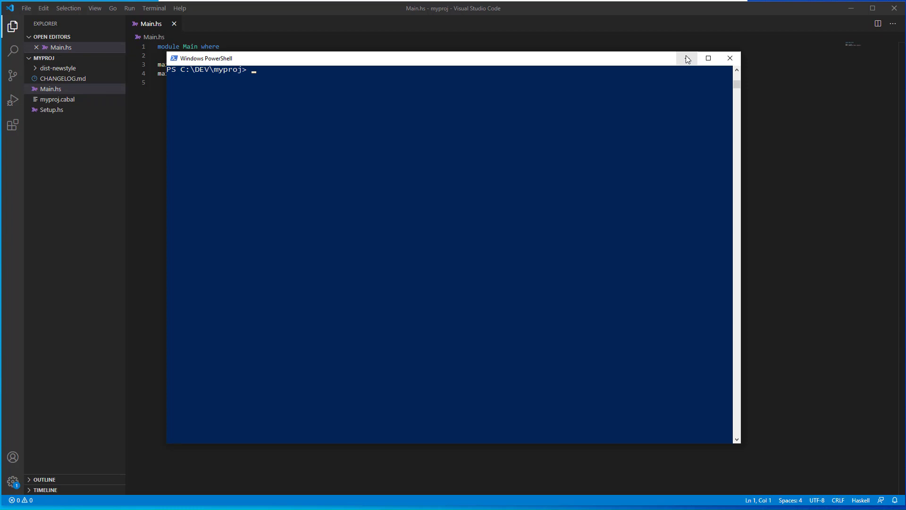
{"action": "mouse_move", "coordinate": [597, 125]}
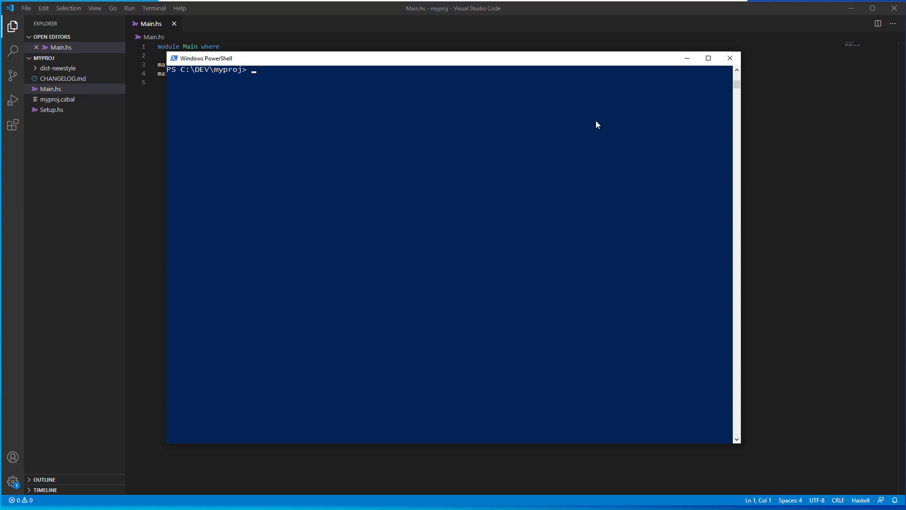
Step: Search packages with 'cabal list turtle' and select the worldturtle name in the results
{"action": "type", "text": "cabal list"}
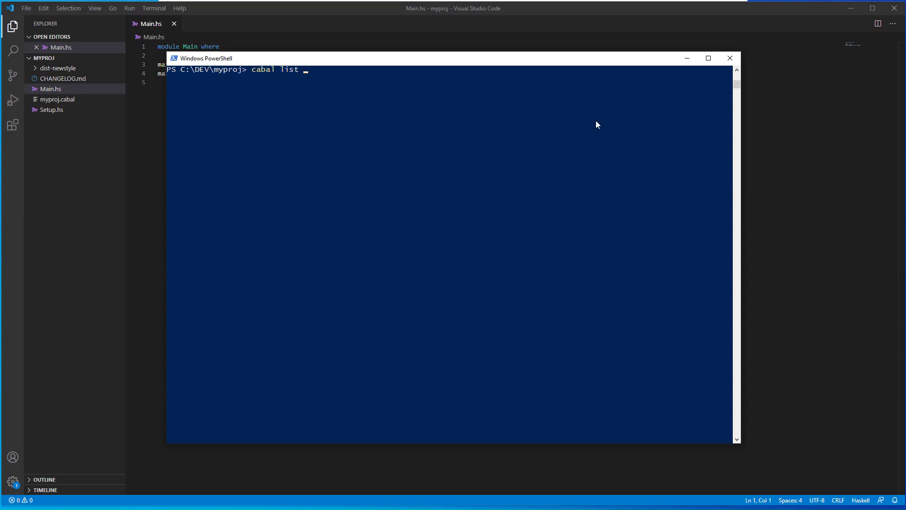
{"action": "type", "text": "turtle"}
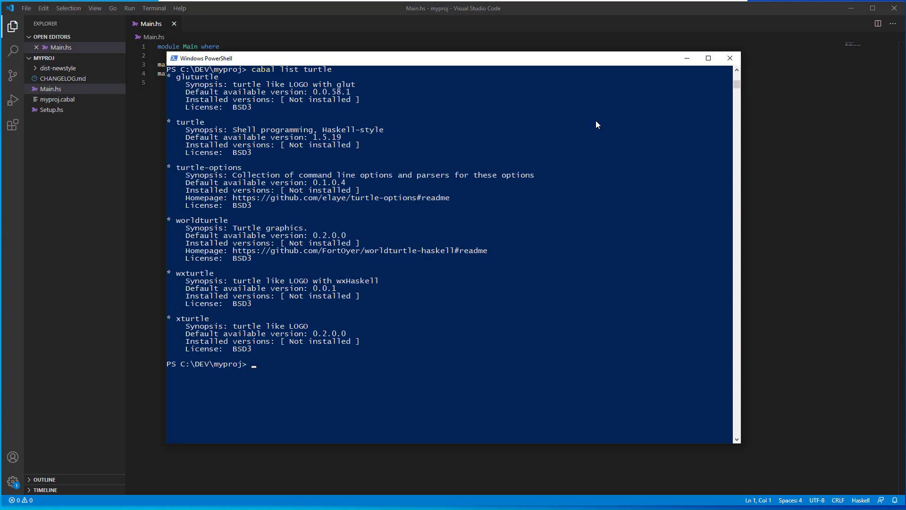
{"action": "mouse_move", "coordinate": [582, 126]}
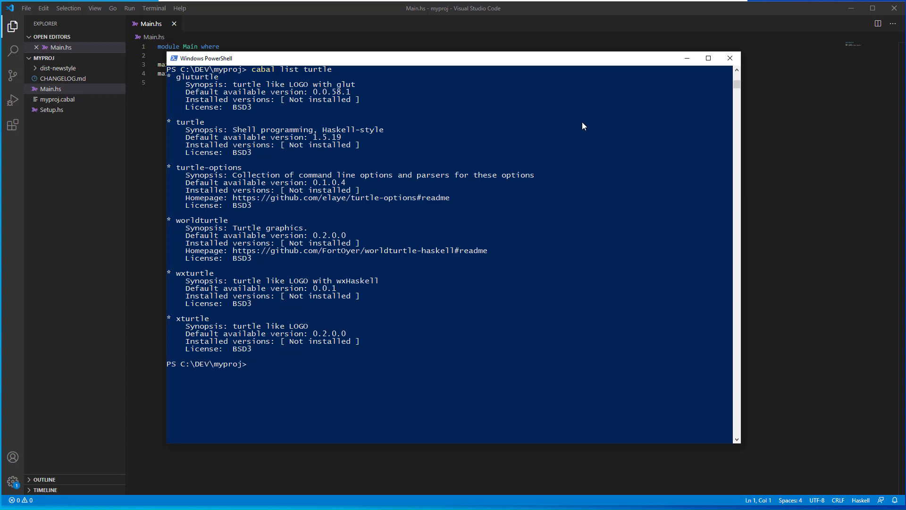
{"action": "mouse_move", "coordinate": [178, 223]}
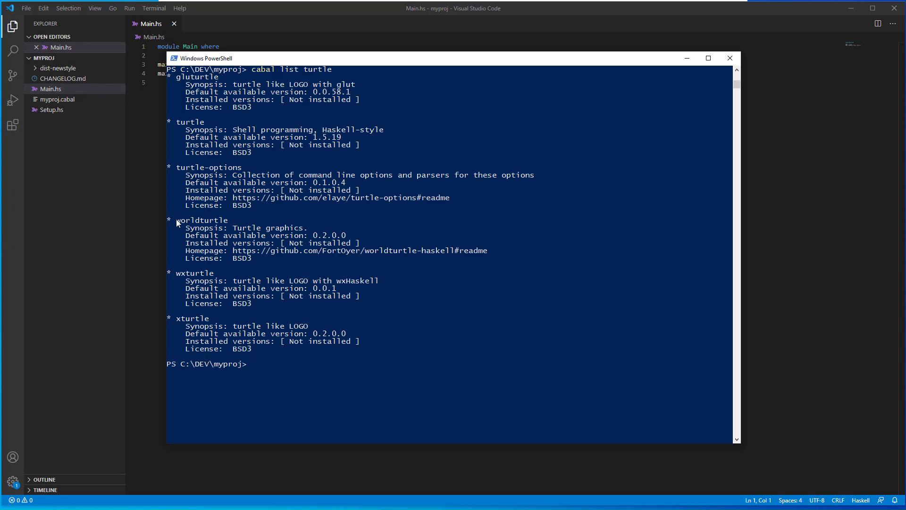
{"action": "double_click", "coordinate": [202, 221]}
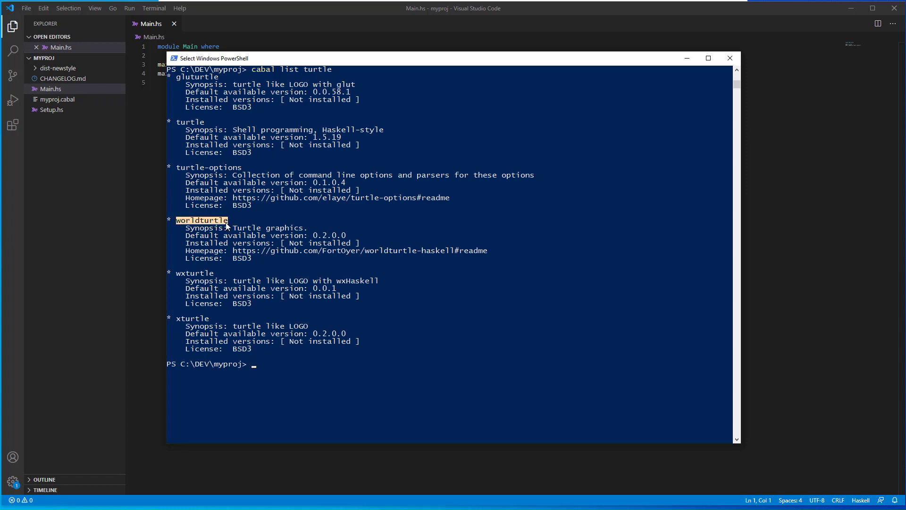
{"action": "left_click", "coordinate": [729, 58]}
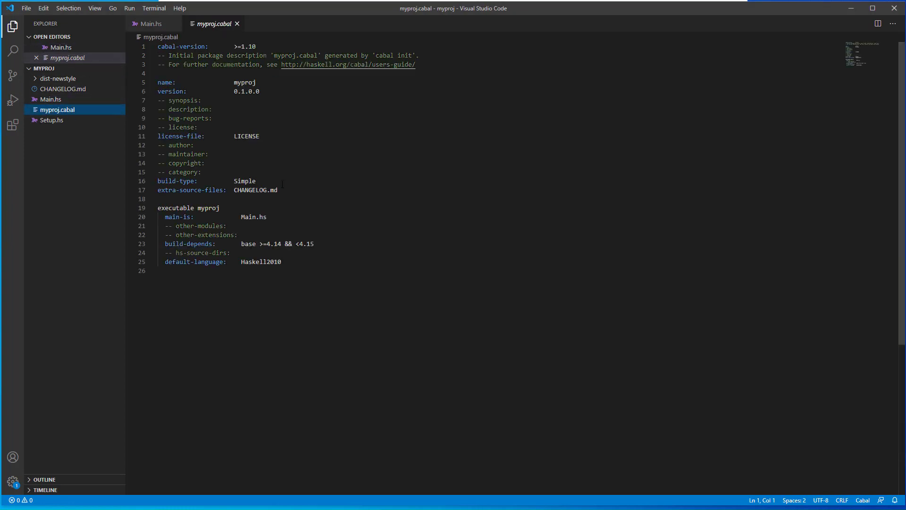
Step: In myproj.cabal, put base on its own line, add worldturtle below it, and save
{"action": "double_click", "coordinate": [248, 244]}
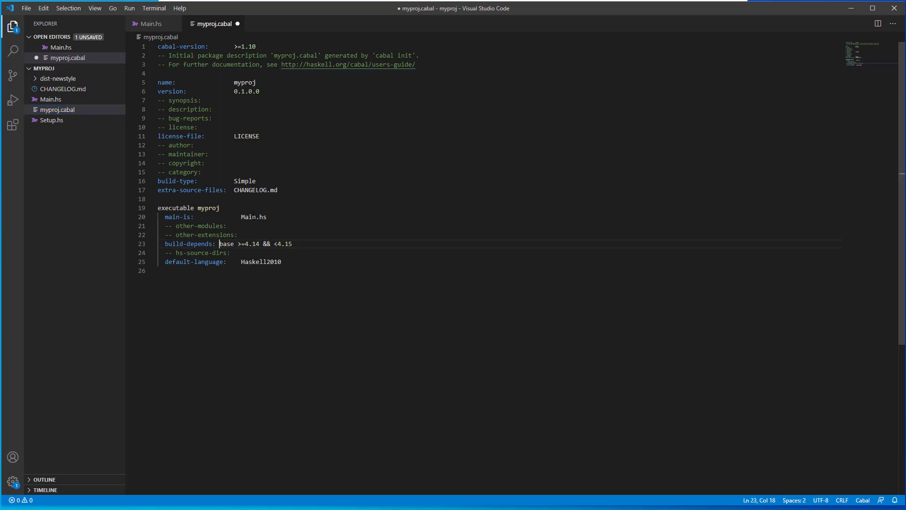
{"action": "key", "text": "Enter"}
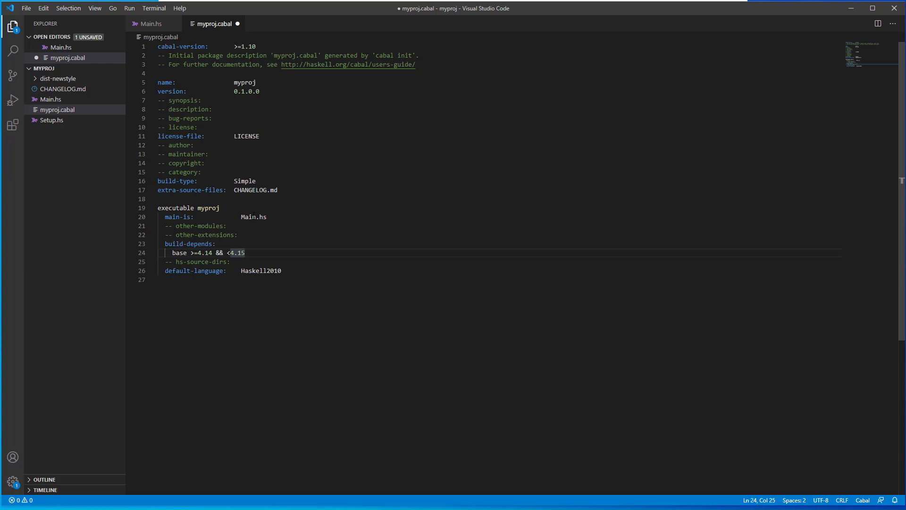
{"action": "key", "text": "Enter"}
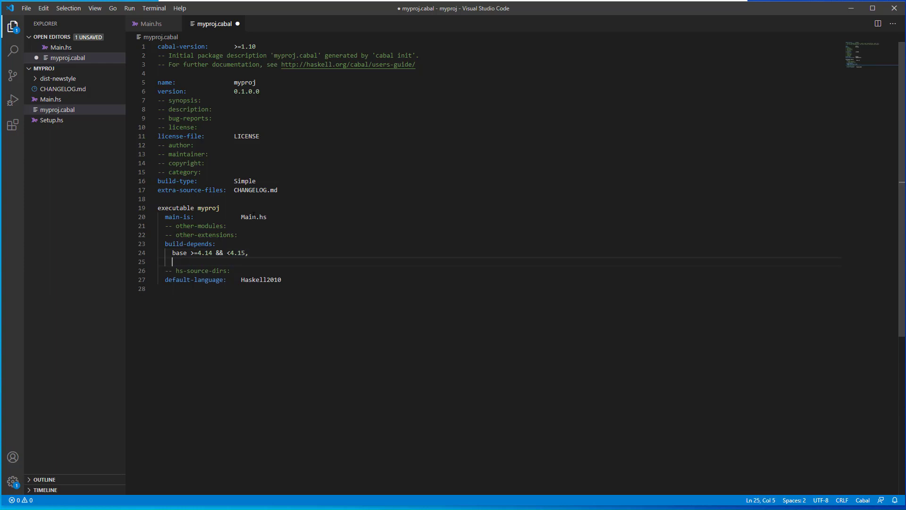
{"action": "type", "text": "worldturtle"}
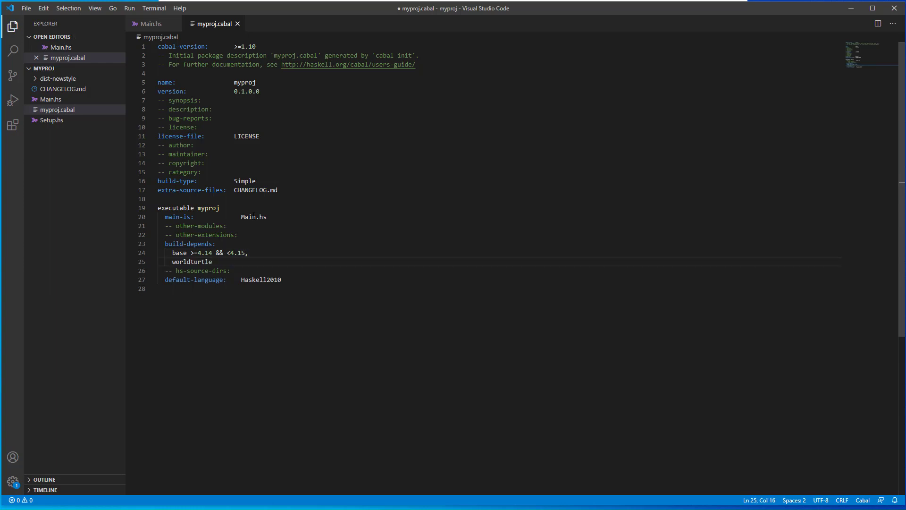
{"action": "key", "text": "ctrl+s"}
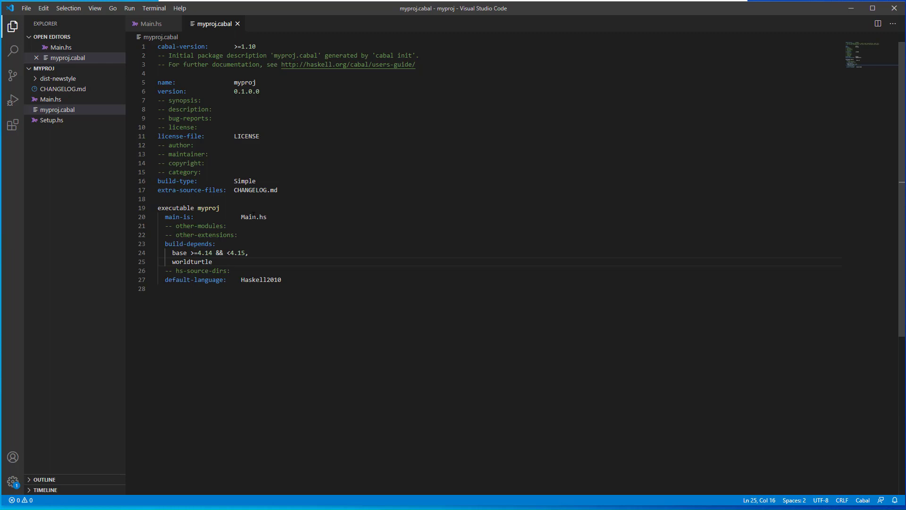
{"action": "left_click", "coordinate": [151, 24]}
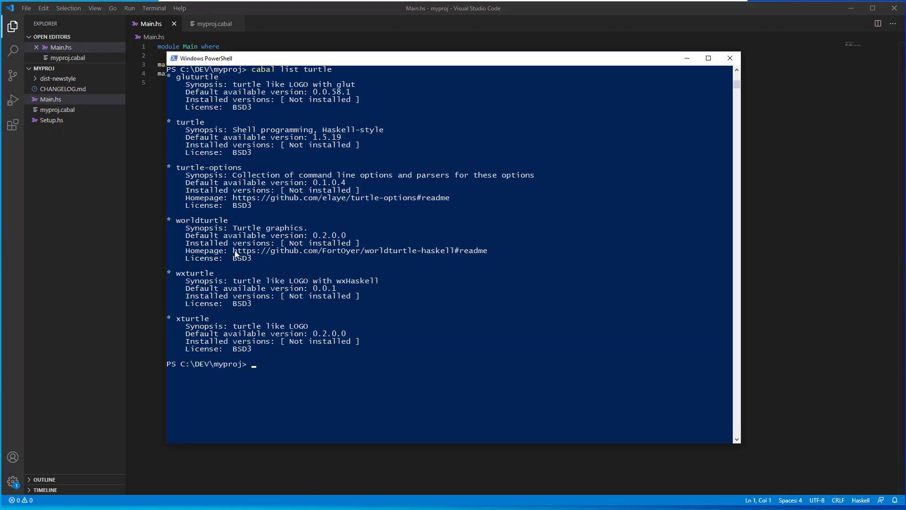
Step: Open the worldturtle GitHub homepage and scroll its README to the square-drawing example
{"action": "double_click", "coordinate": [359, 250]}
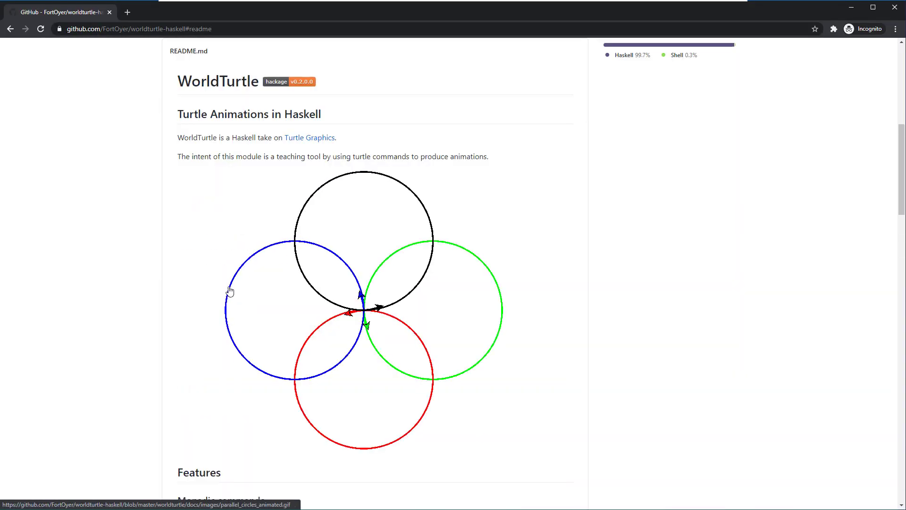
{"action": "scroll", "scroll_direction": "down", "scroll_amount": 3}
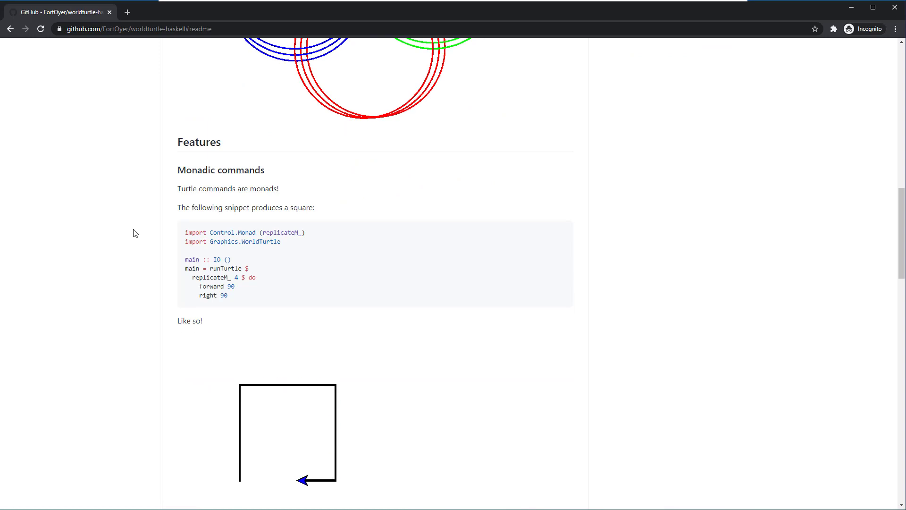
{"action": "scroll", "scroll_direction": "down", "scroll_amount": 3}
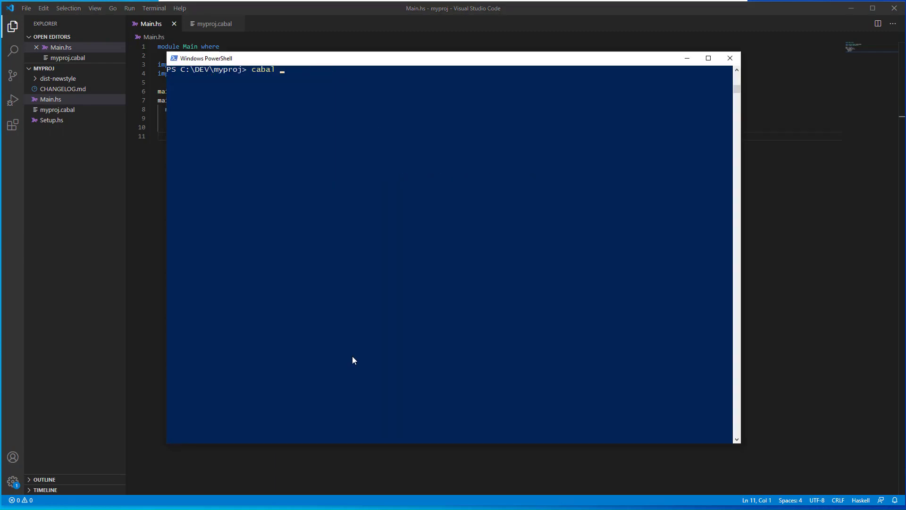
Step: Enter 'cabal build myproj' in PowerShell
{"action": "type", "text": "build"}
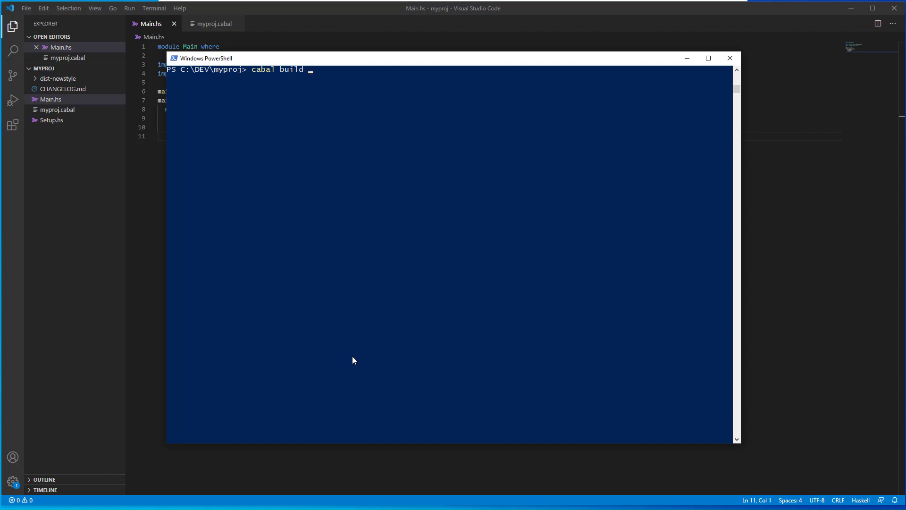
{"action": "type", "text": "myproj"}
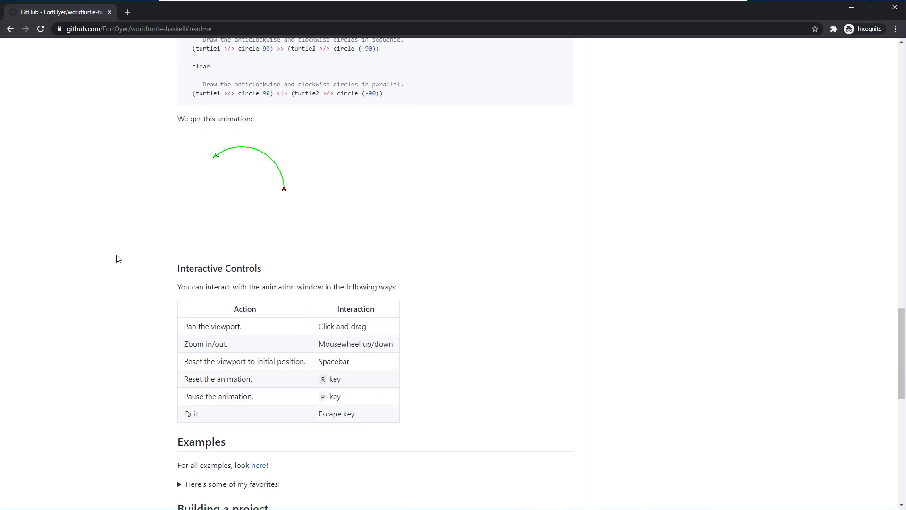
Step: Follow the README's freeglut link and download freeglut 3.0.0 for MSVC
{"action": "scroll", "scroll_direction": "down", "scroll_amount": 3}
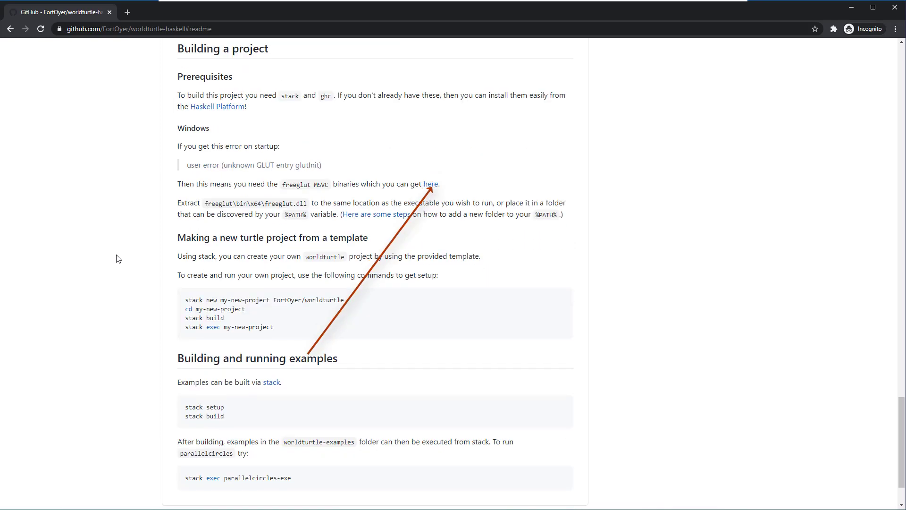
{"action": "mouse_move", "coordinate": [108, 249]}
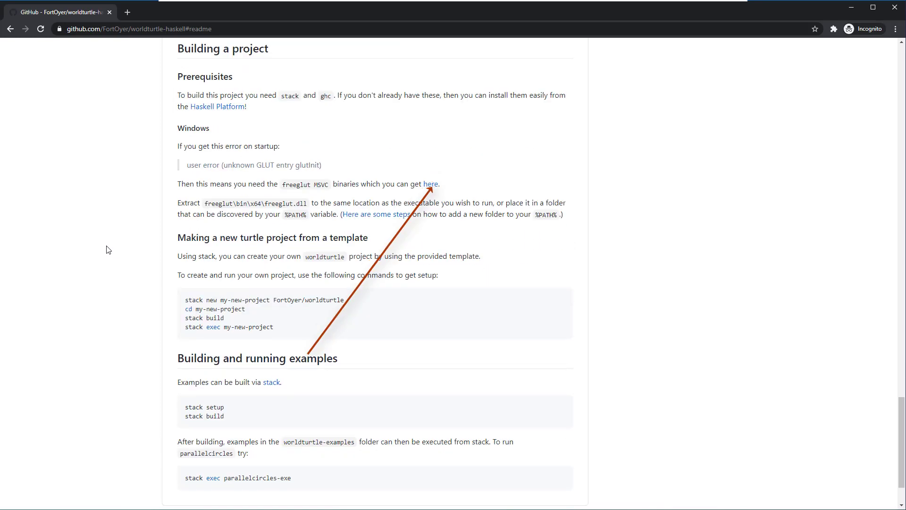
{"action": "mouse_move", "coordinate": [431, 184]}
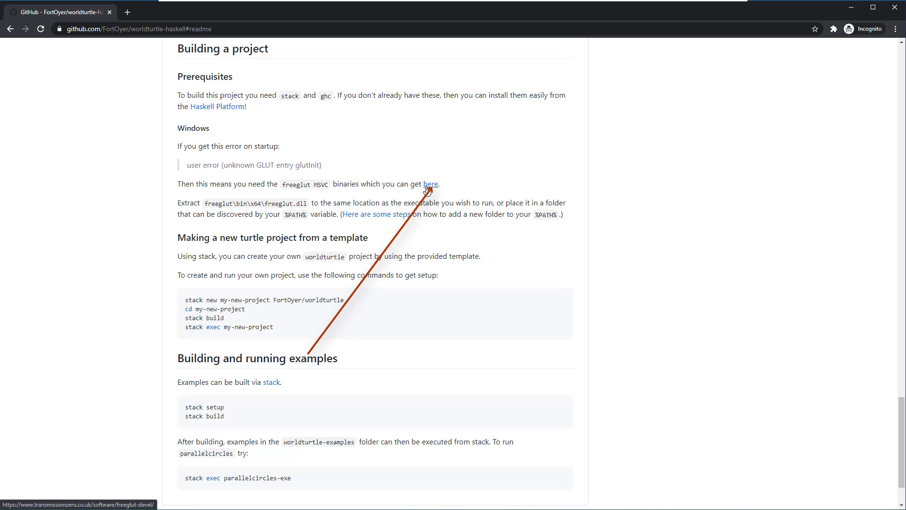
{"action": "left_click", "coordinate": [430, 184]}
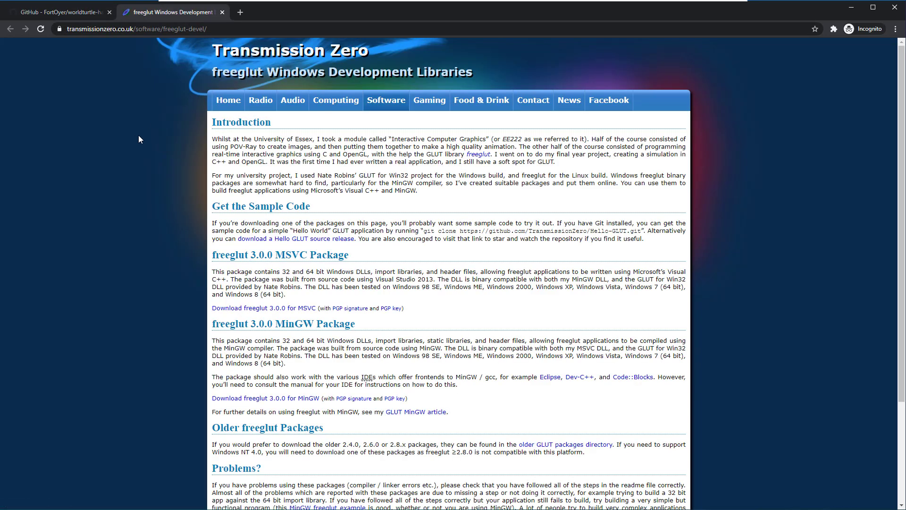
{"action": "mouse_move", "coordinate": [147, 139]}
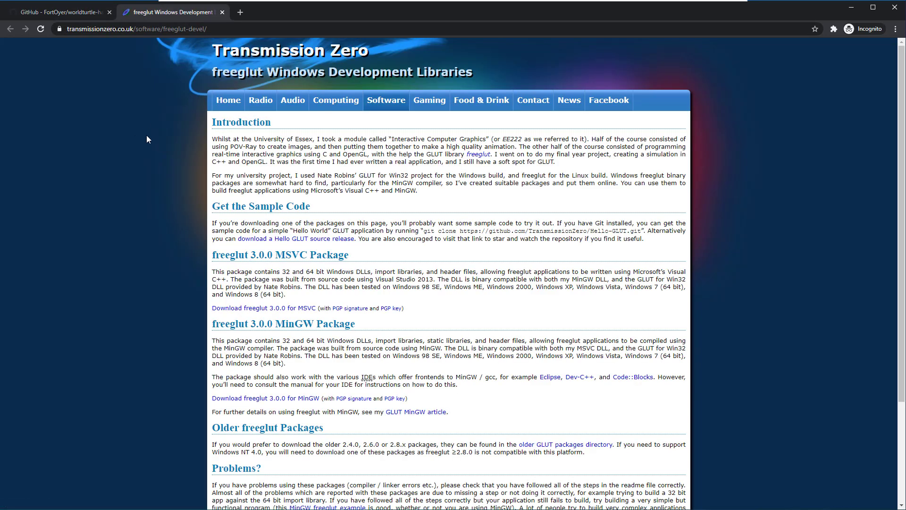
{"action": "left_click", "coordinate": [264, 307]}
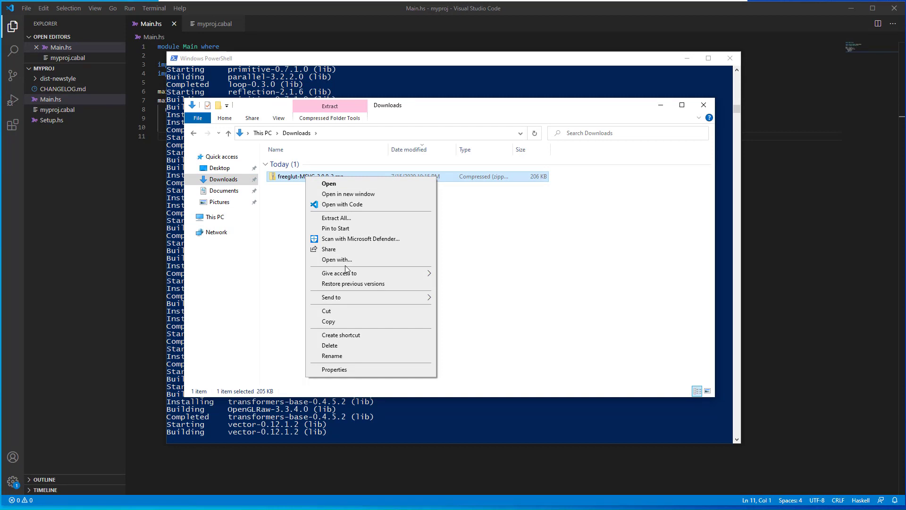
Step: Copy freeglut.dll from the archive's freeglut\bin\x64 folder into a new C:\DEV\mylibs folder
{"action": "left_click", "coordinate": [328, 183]}
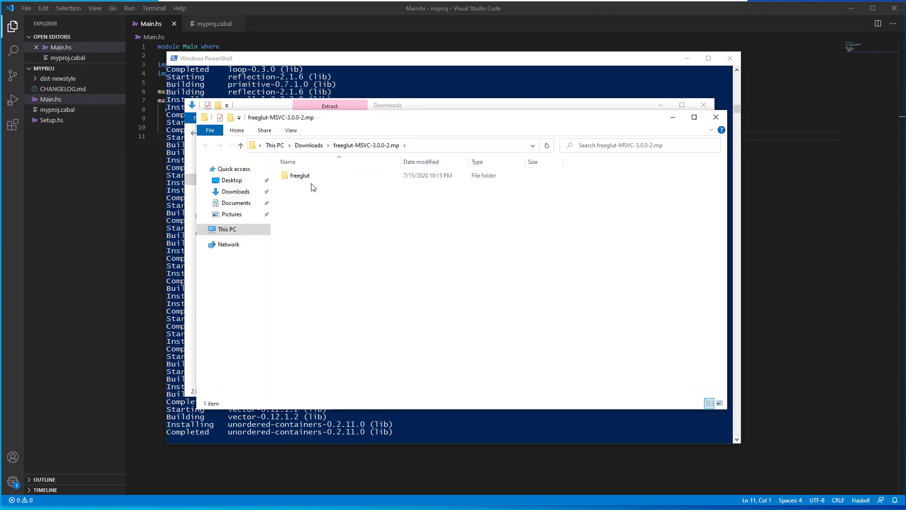
{"action": "double_click", "coordinate": [299, 175]}
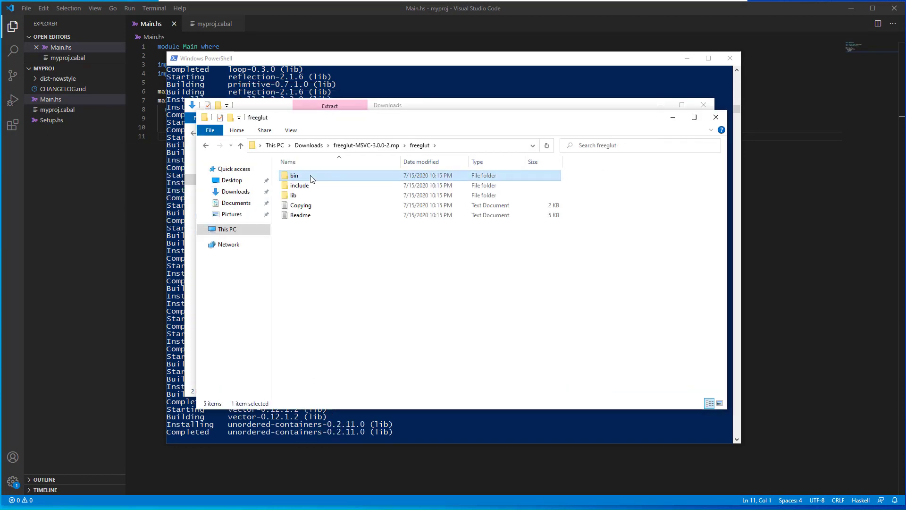
{"action": "double_click", "coordinate": [294, 175]}
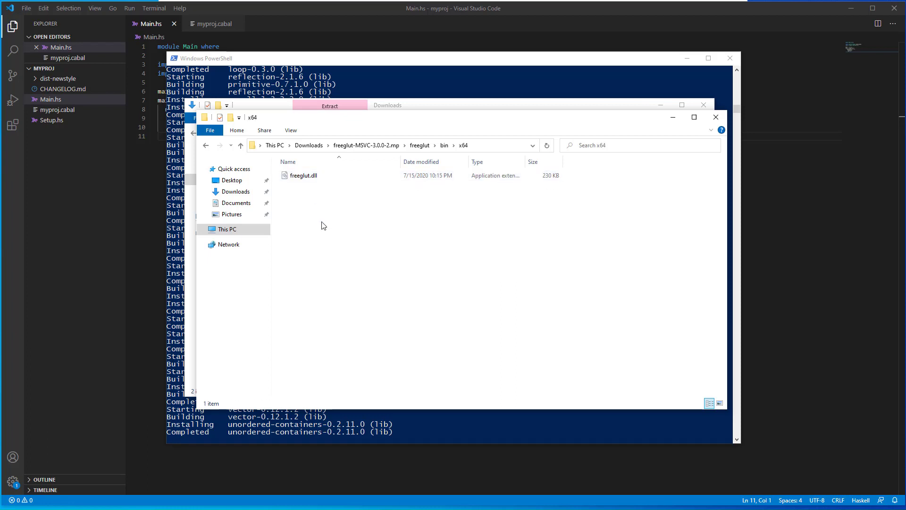
{"action": "right_click", "coordinate": [303, 182]}
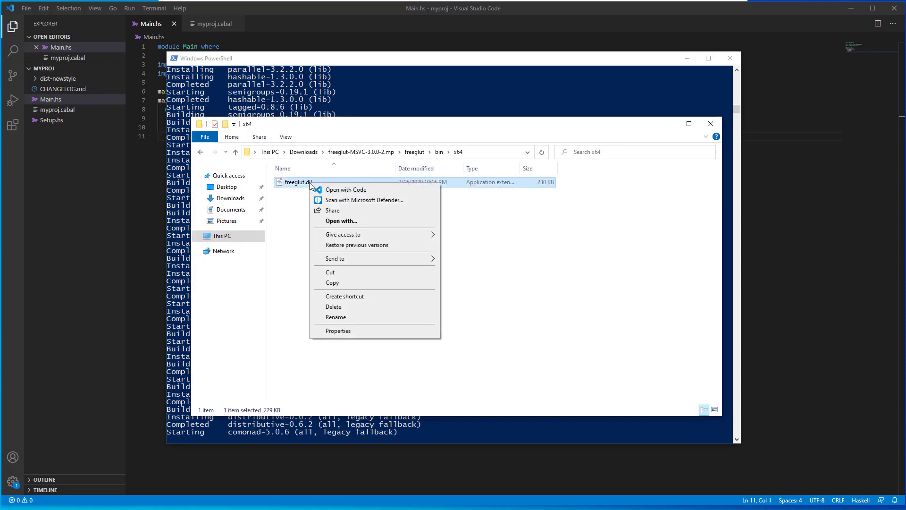
{"action": "left_click", "coordinate": [258, 255]}
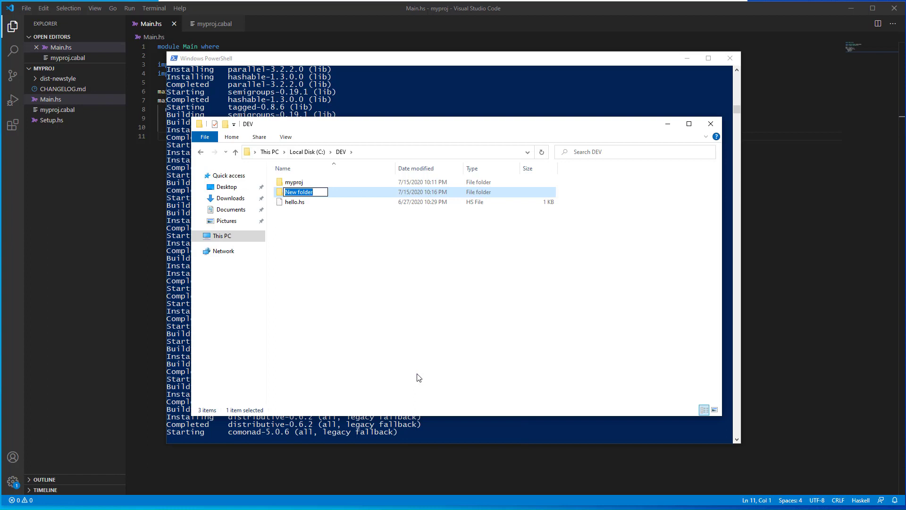
{"action": "key", "text": "Return"}
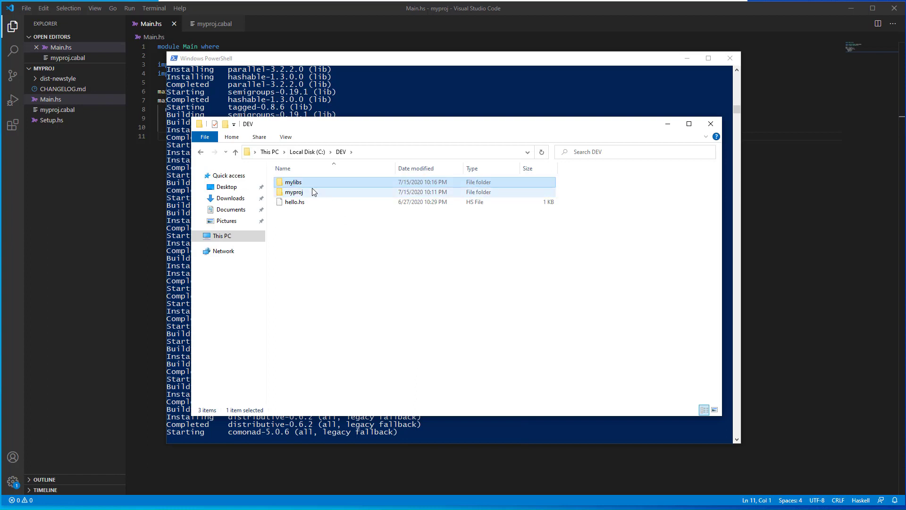
{"action": "double_click", "coordinate": [294, 182]}
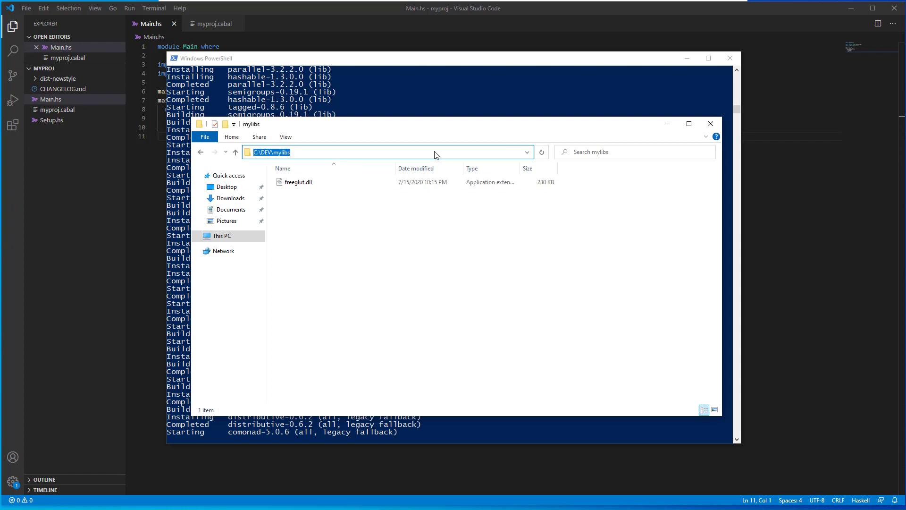
{"action": "mouse_move", "coordinate": [401, 267]}
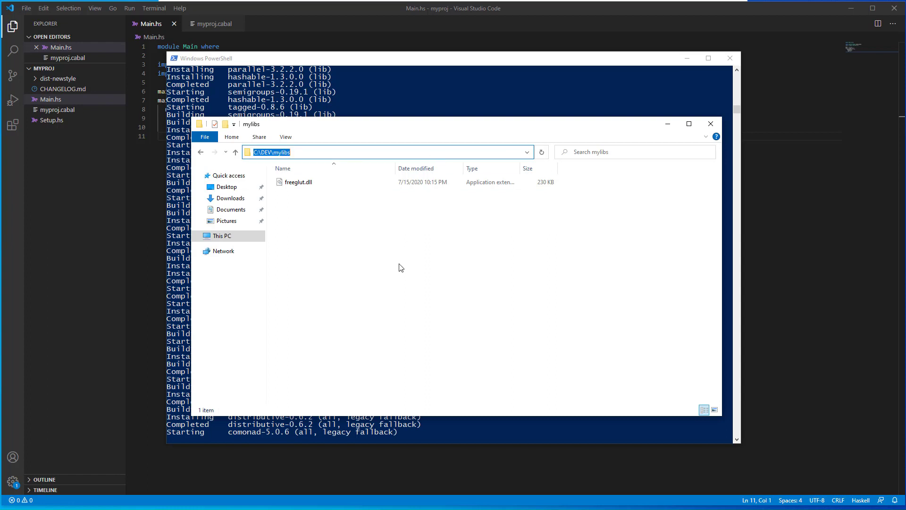
Step: Add C:\DEV\mylibs as a new user Path entry through Environment Variables
{"action": "right_click", "coordinate": [222, 235]}
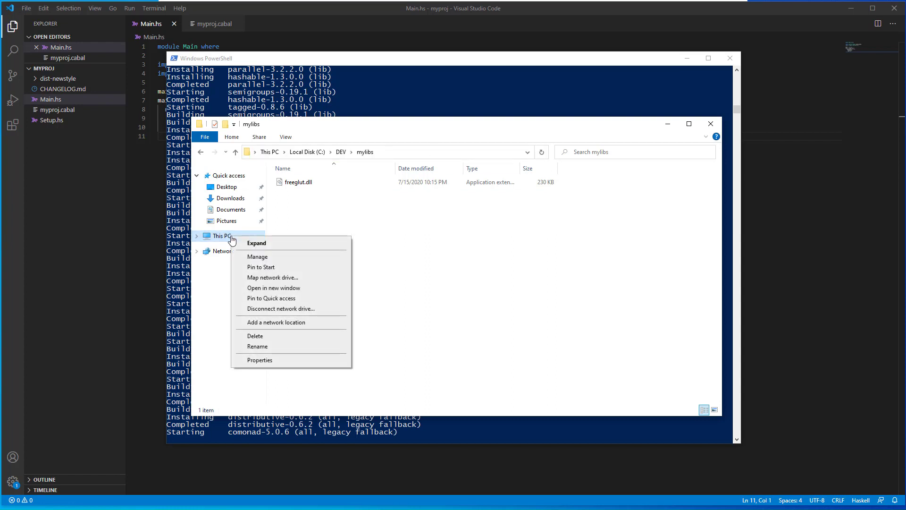
{"action": "left_click", "coordinate": [281, 363]}
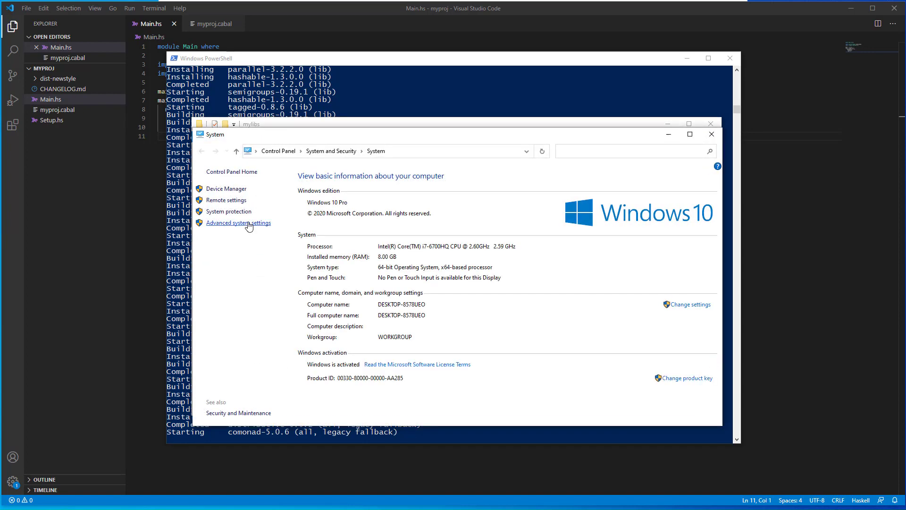
{"action": "left_click", "coordinate": [237, 222]}
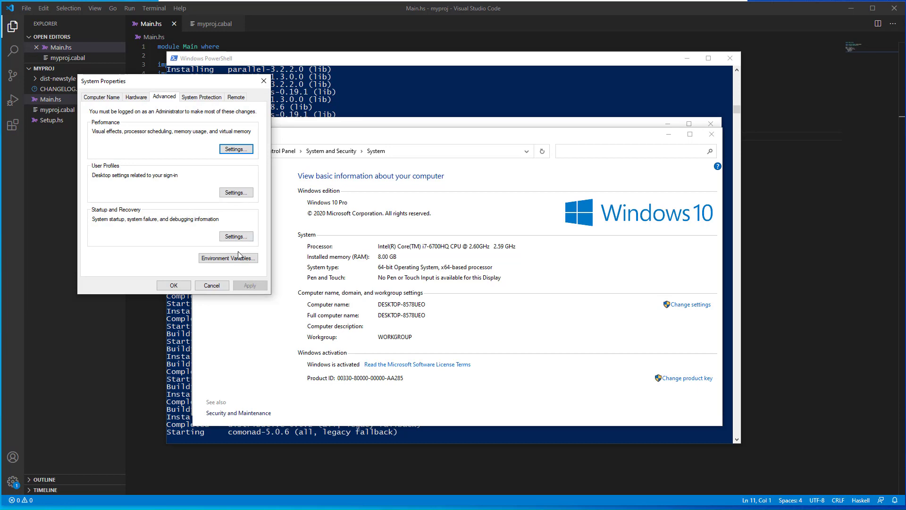
{"action": "left_click", "coordinate": [228, 258]}
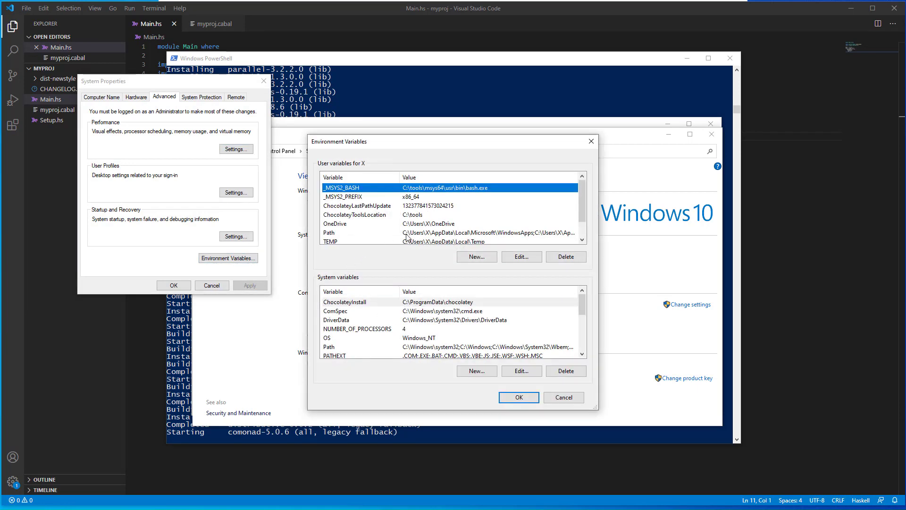
{"action": "mouse_move", "coordinate": [438, 238]}
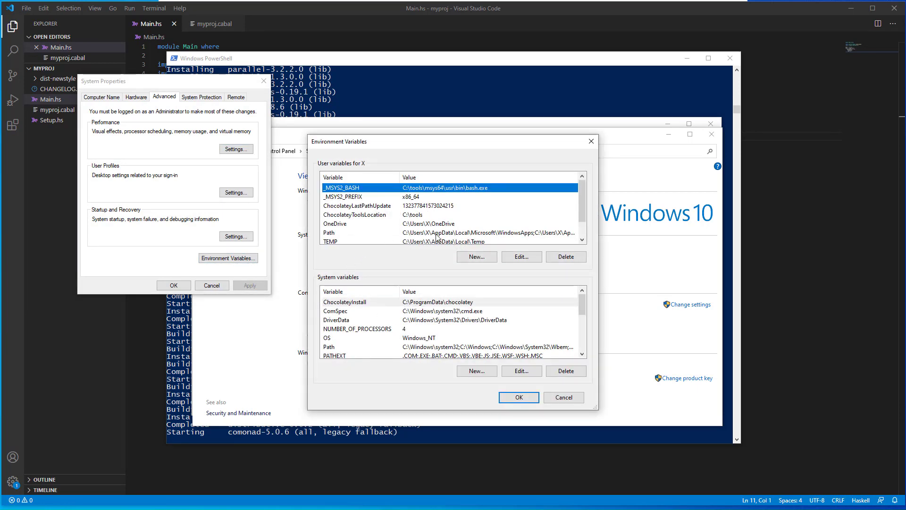
{"action": "left_click", "coordinate": [520, 257]}
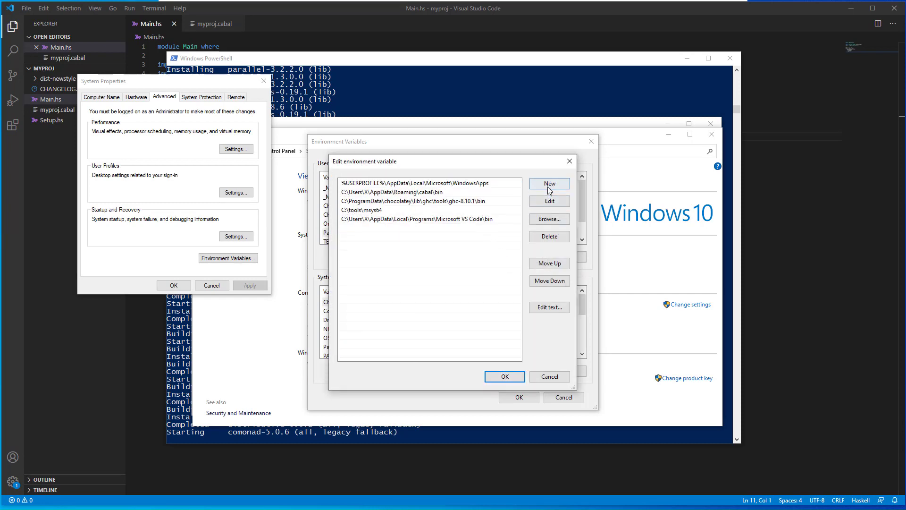
{"action": "left_click", "coordinate": [548, 183]}
{"action": "type", "text": "C:\\DEV\\mylibs"}
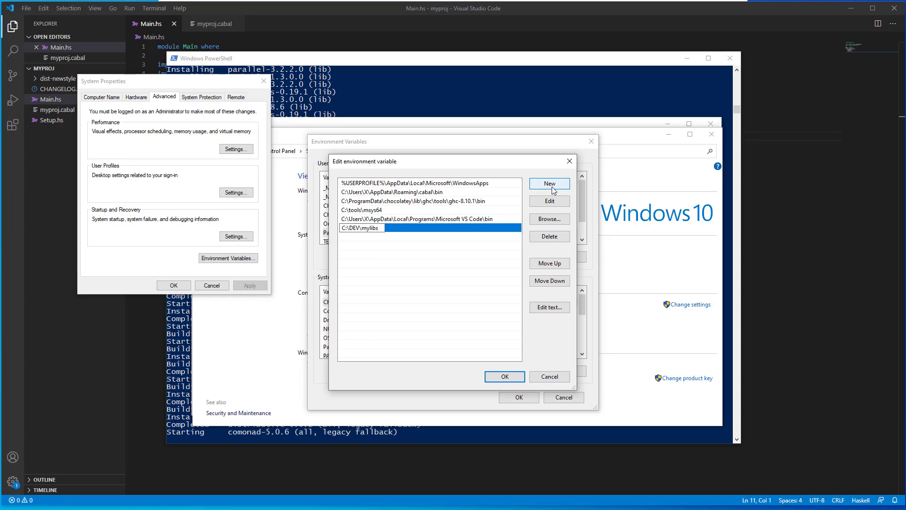
{"action": "mouse_move", "coordinate": [513, 374]}
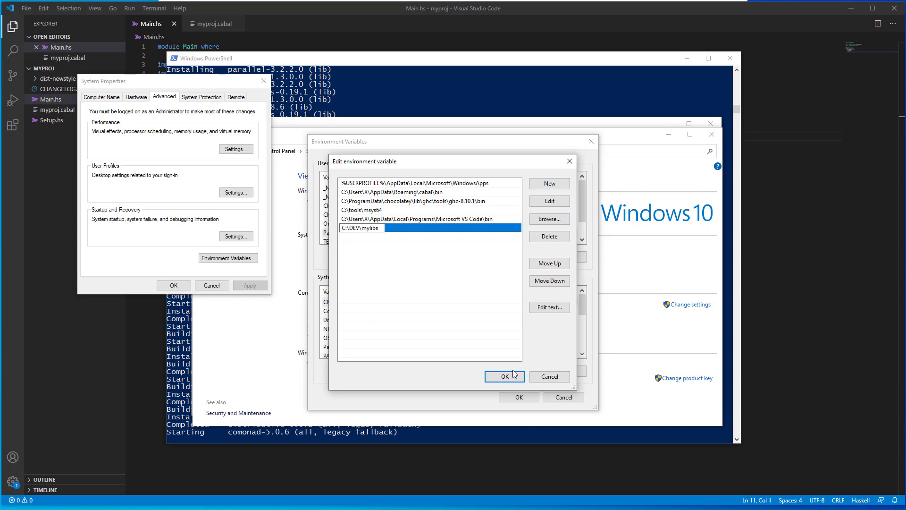
{"action": "left_click", "coordinate": [503, 376]}
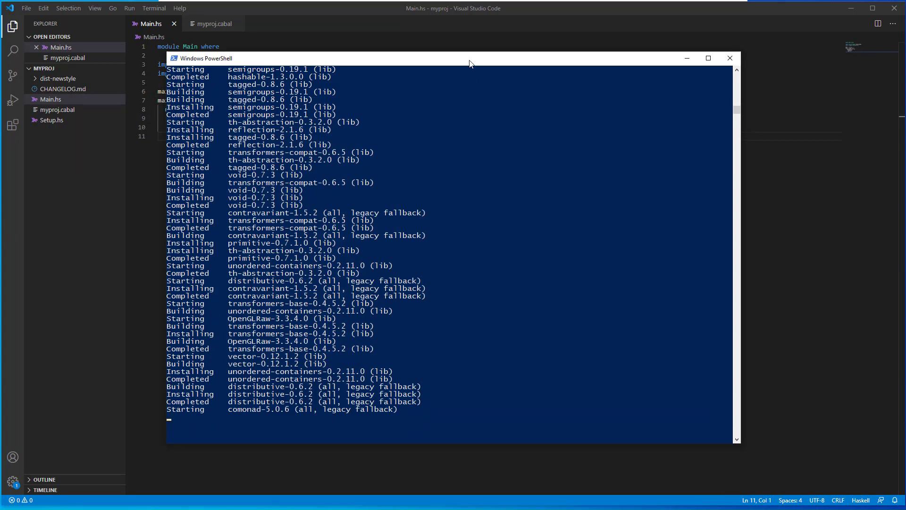
Step: Scroll through the cabal build output until it finishes, then close PowerShell
{"action": "scroll", "scroll_direction": "down", "scroll_amount": 3}
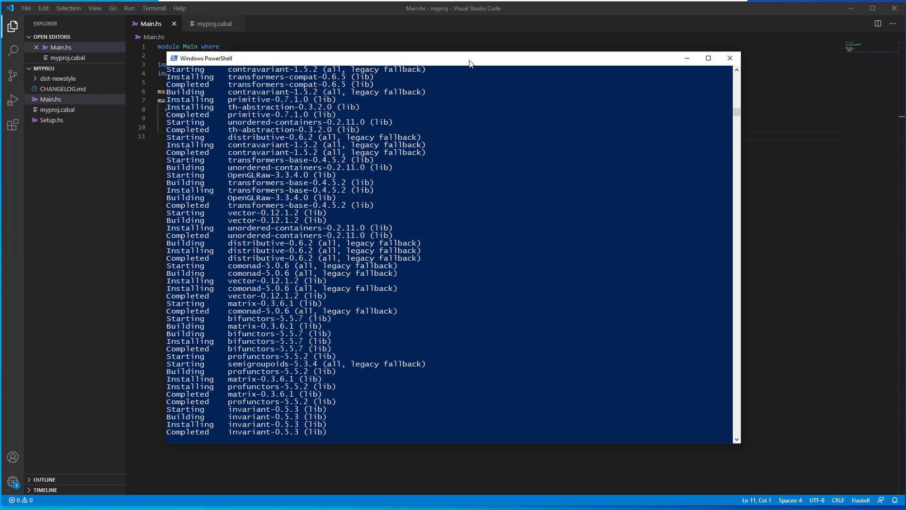
{"action": "scroll", "scroll_direction": "down", "scroll_amount": 3}
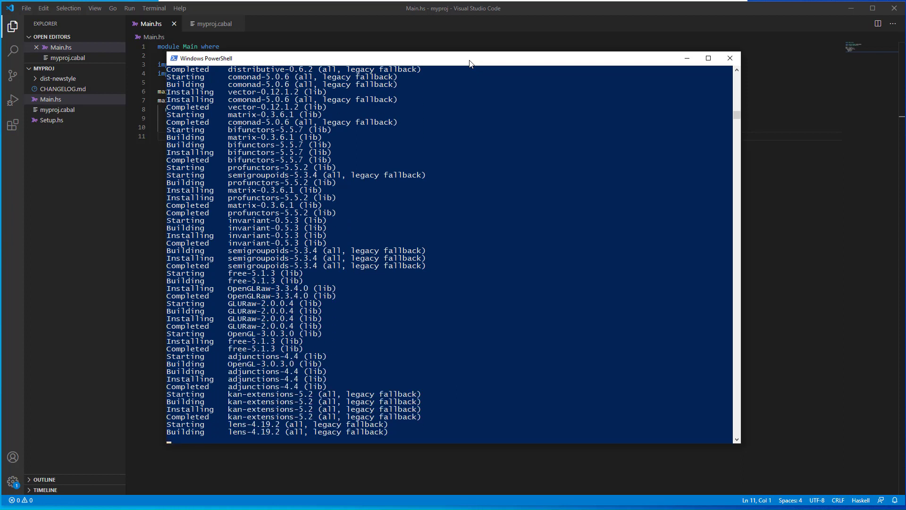
{"action": "scroll", "scroll_direction": "down", "scroll_amount": 3}
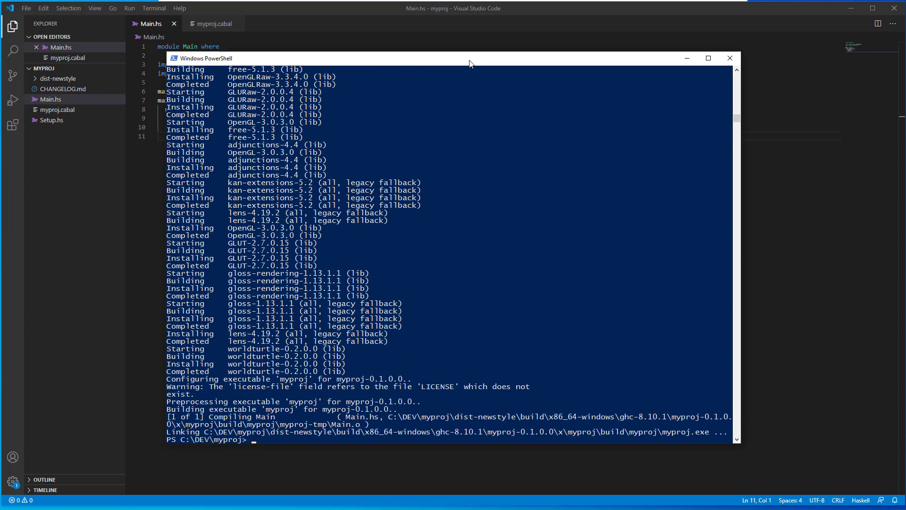
{"action": "left_click", "coordinate": [729, 58]}
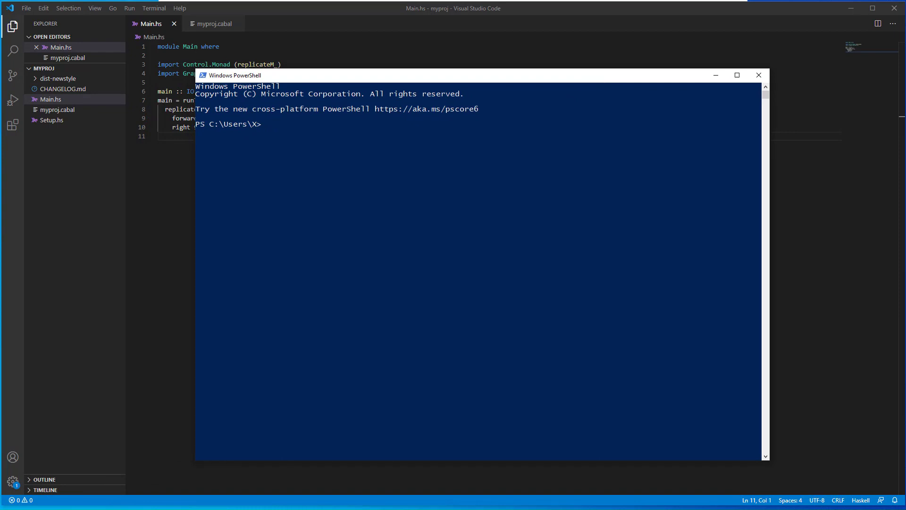
Step: From \DEV\myproj, run 'cabal run myproj' to draw the square, then close the World Turtle window
{"action": "type", "text": "cd \\DEV"}
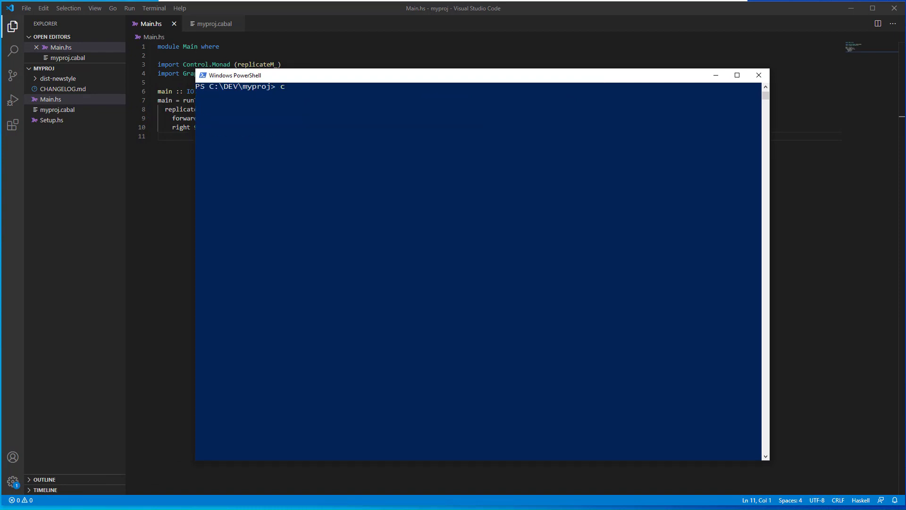
{"action": "type", "text": "abal run myp"}
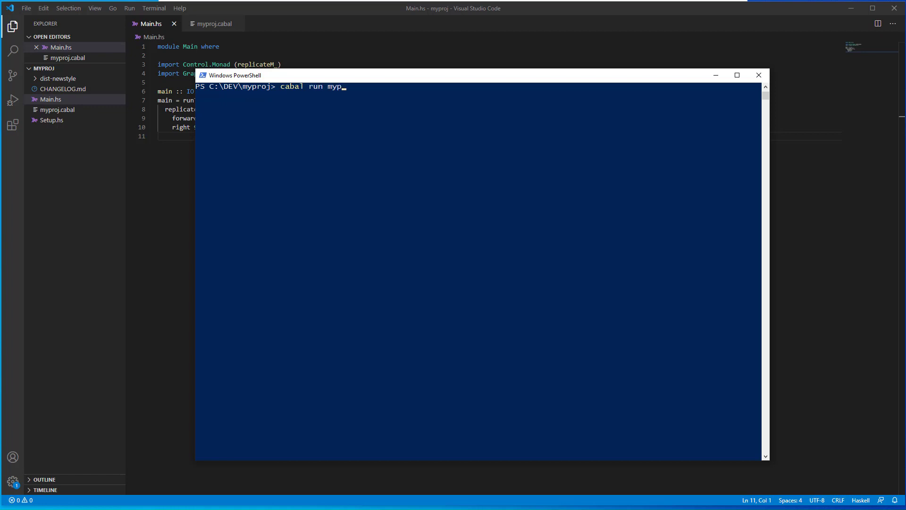
{"action": "key", "text": "Return"}
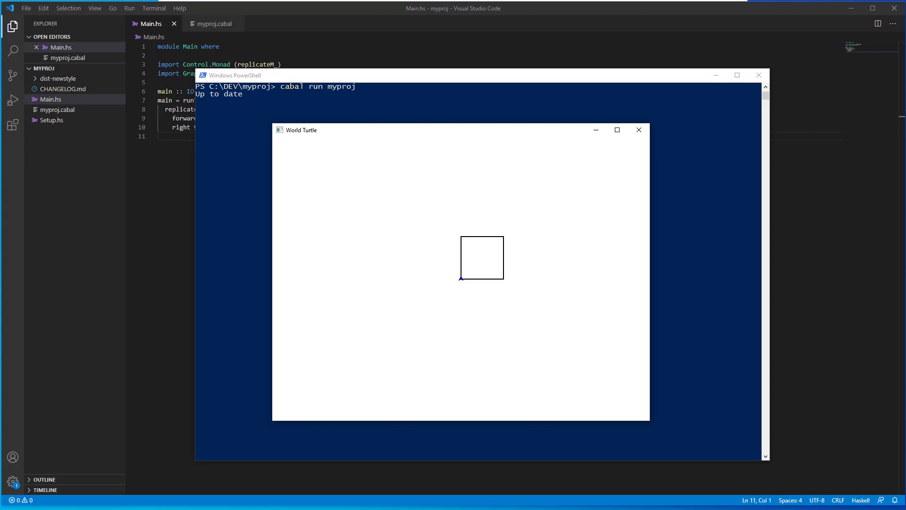
{"action": "left_click", "coordinate": [639, 129]}
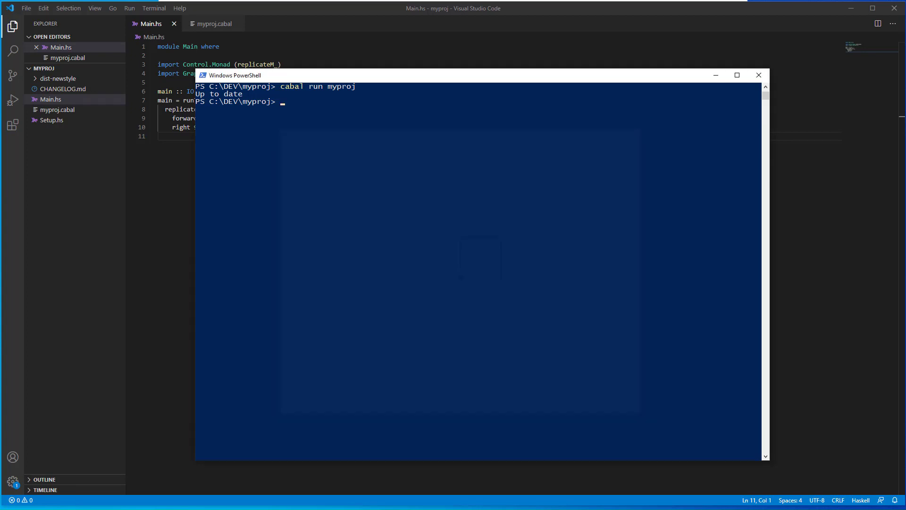